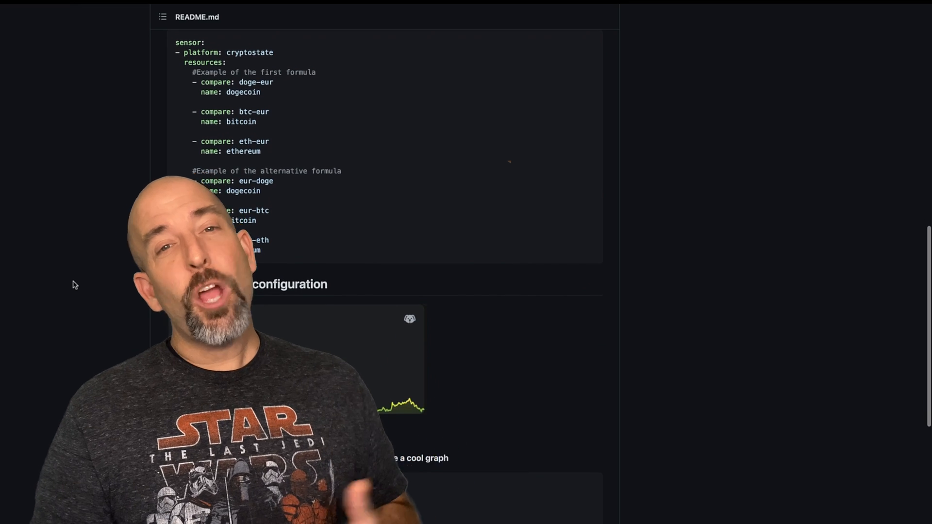
- Scroll the cryptostate README past the sensor YAML example toward the supported currencies link
scroll(down, 3)
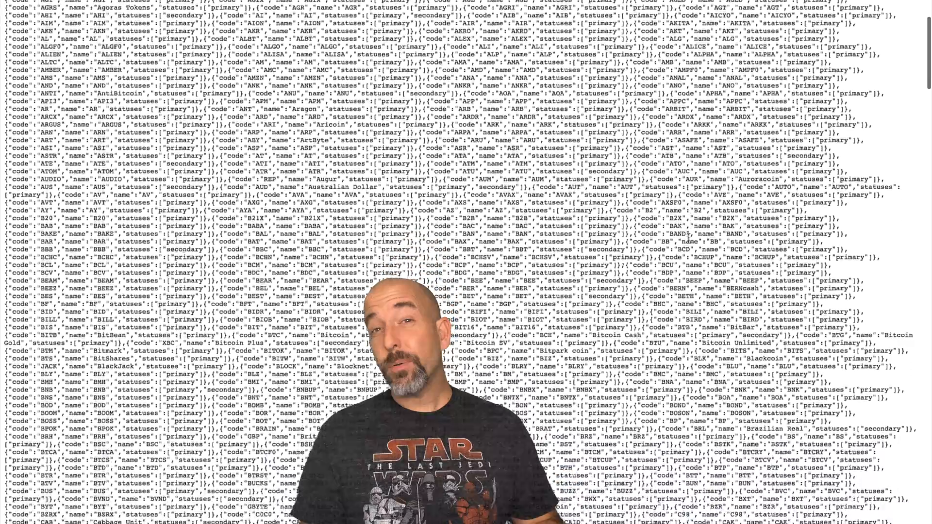
scroll(down, 3)
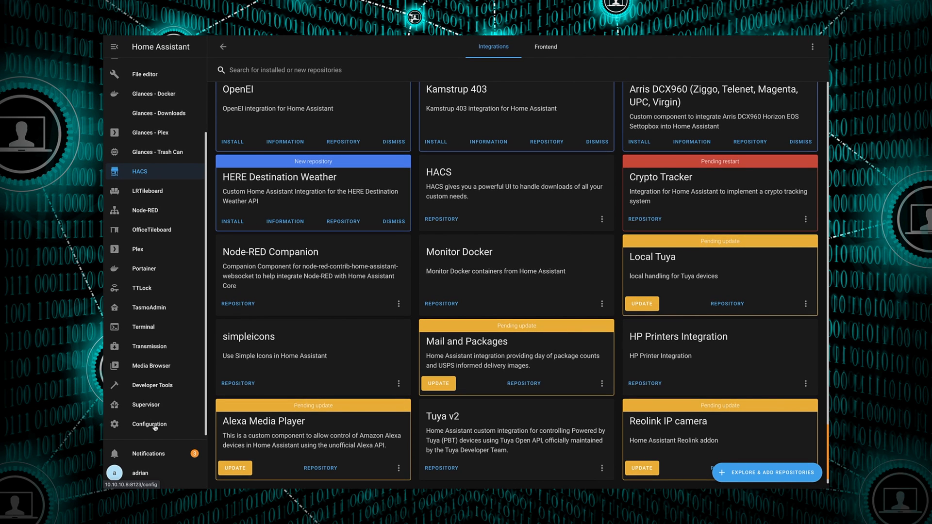
- Go to the Configuration overview from the Home Assistant sidebar
click(150, 424)
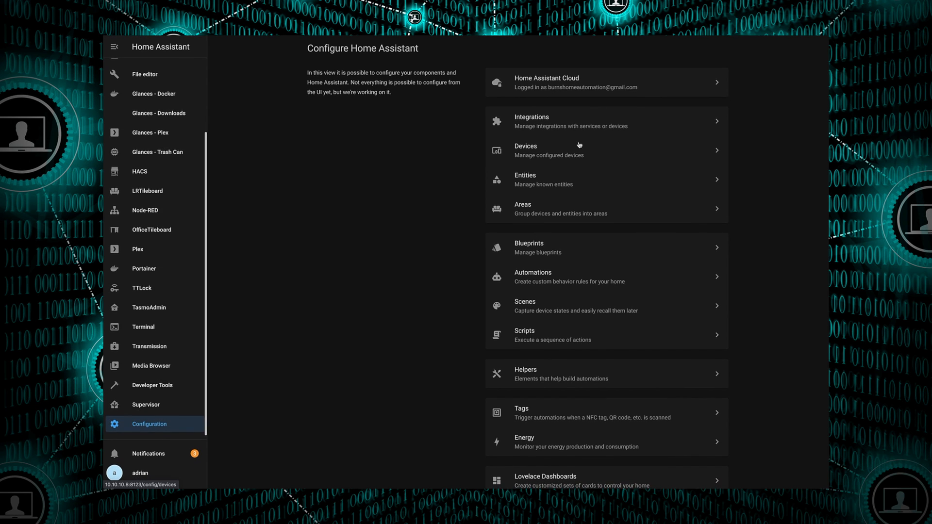
click(144, 74)
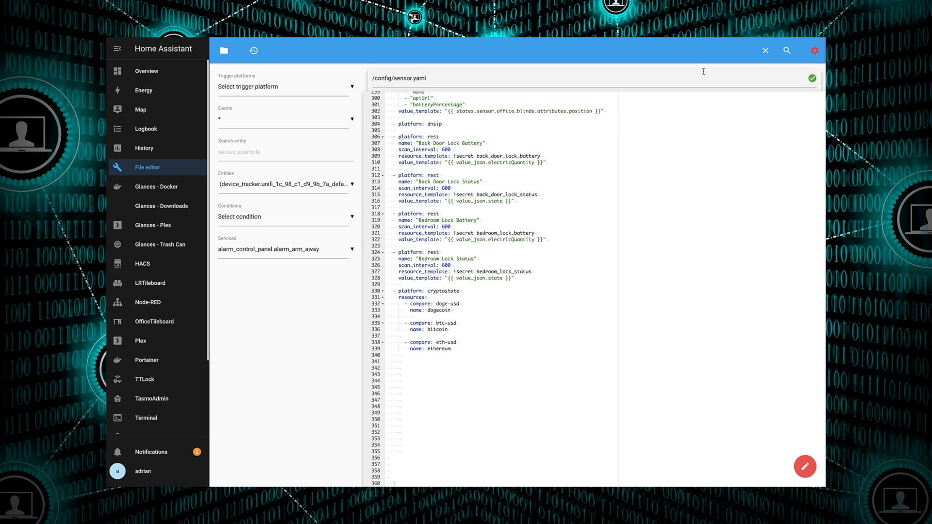
- Add the cryptostate platform with doge-usd, btc-usd and eth-usd to sensor.yaml
click(793, 88)
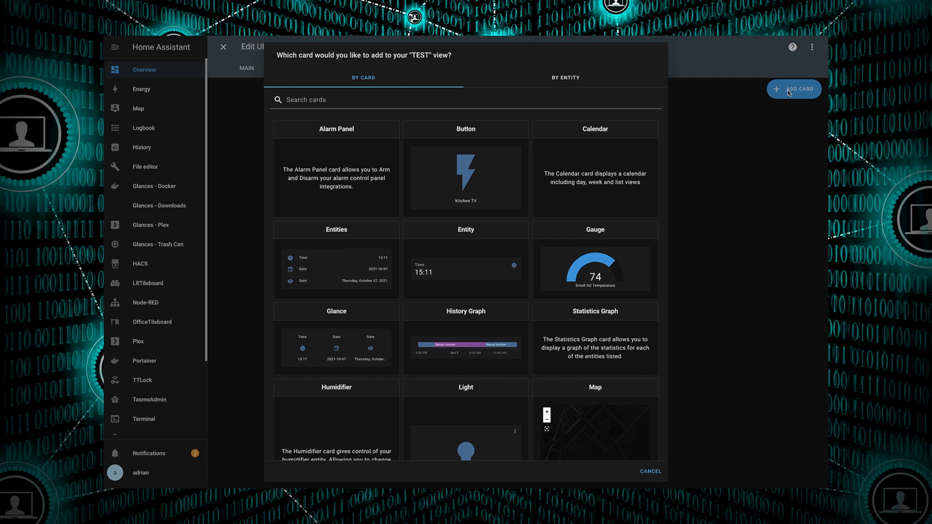
- Choose Custom: Mini Graph Card as the new card type for the TEST view
scroll(down, 3)
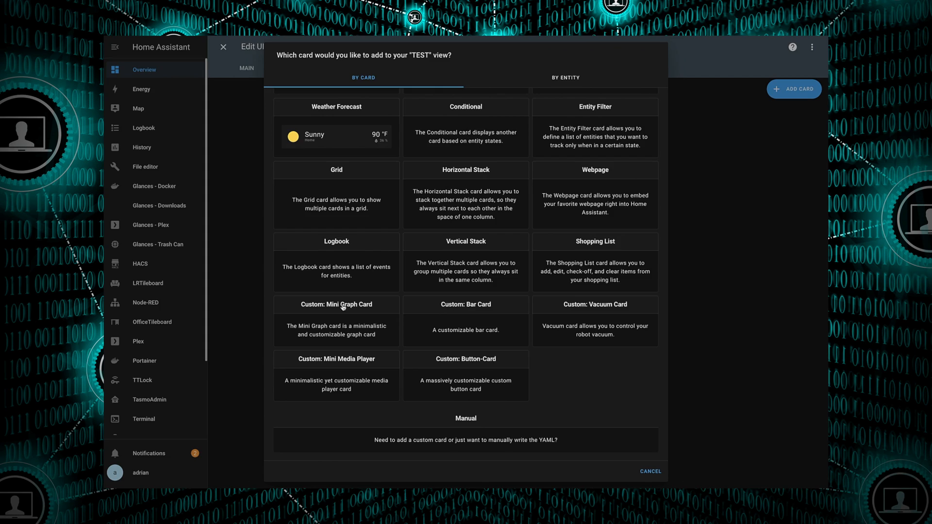
click(337, 303)
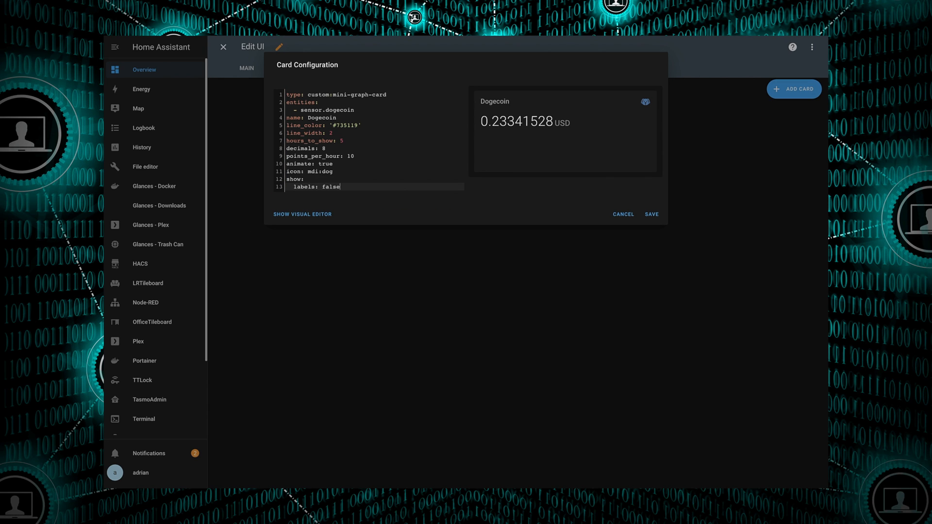
- Add color_thresholds at 0.08, 0.1 and 0.2 to the sensor.dogecoin mini graph card YAML
text(color_thresholds:)
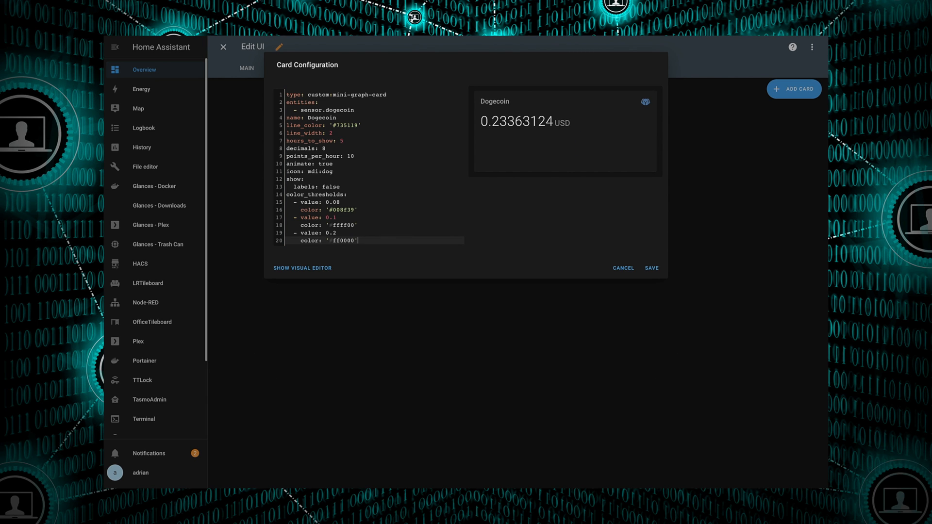
- Save the Dogecoin card and exit Edit UI, showing Dogecoin, Ethereum and Bitcoin graphs
click(651, 268)
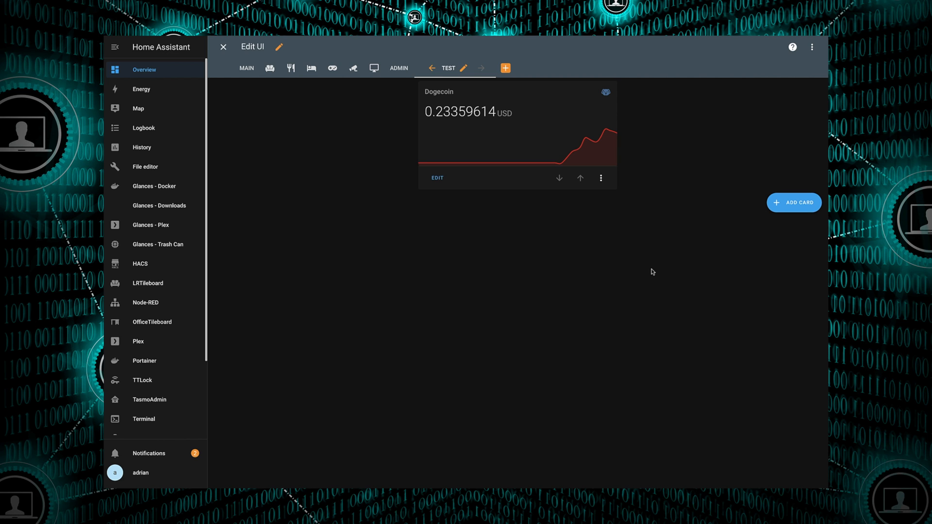
click(223, 47)
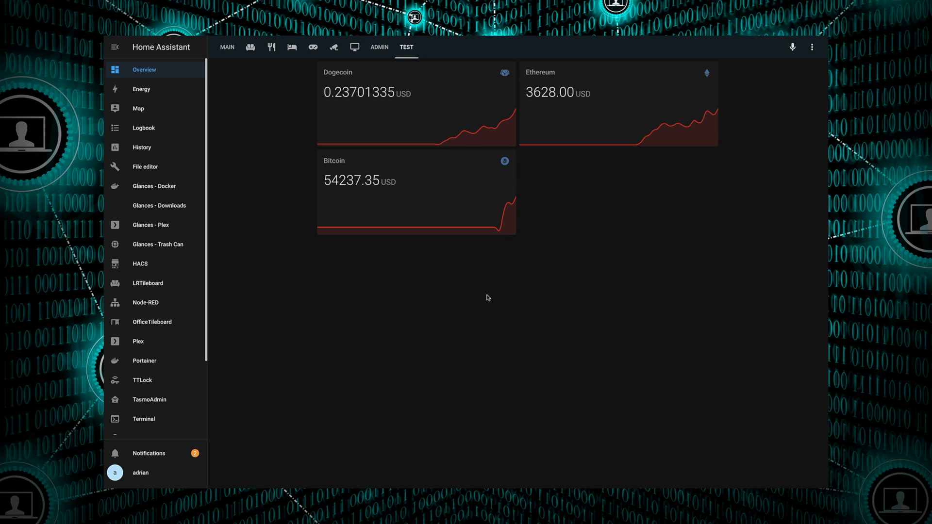